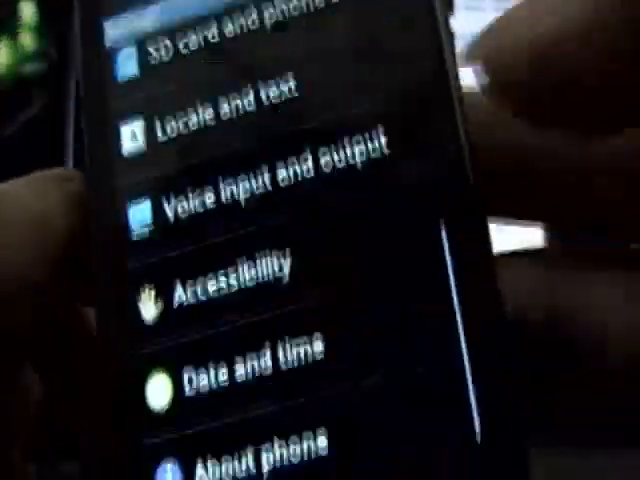
- Scroll through Settings to the About phone entry and its Status and Model details
scroll(down, 3)
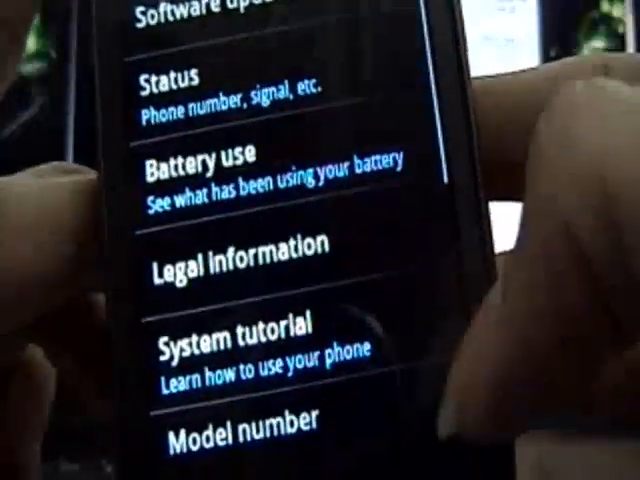
scroll(down, 3)
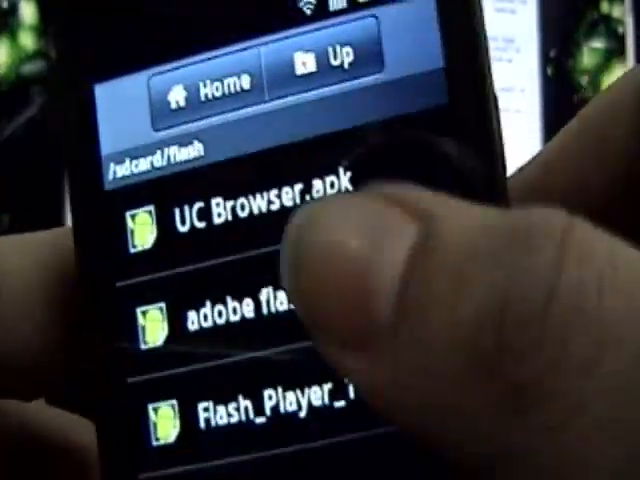
- Launch the Adobe Flash Player APK from /sdcard/flash to reach its install prompt
click(260, 410)
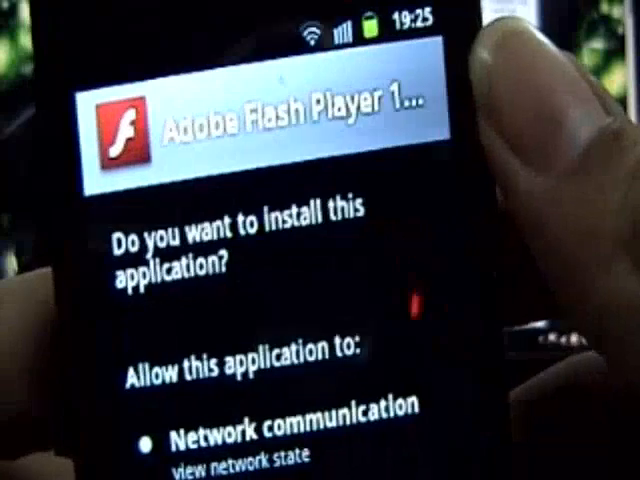
scroll(down, 3)
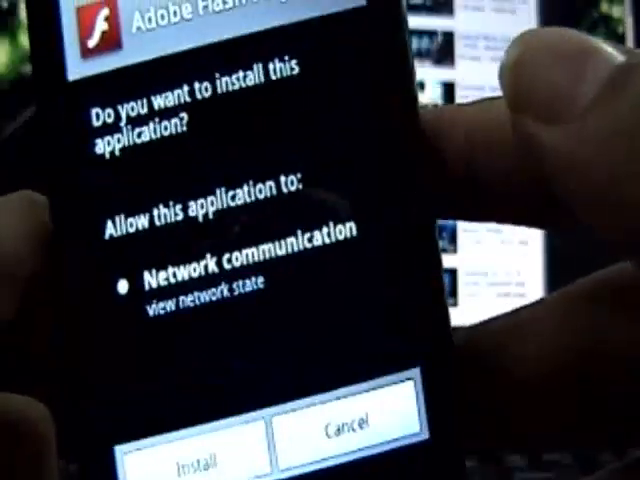